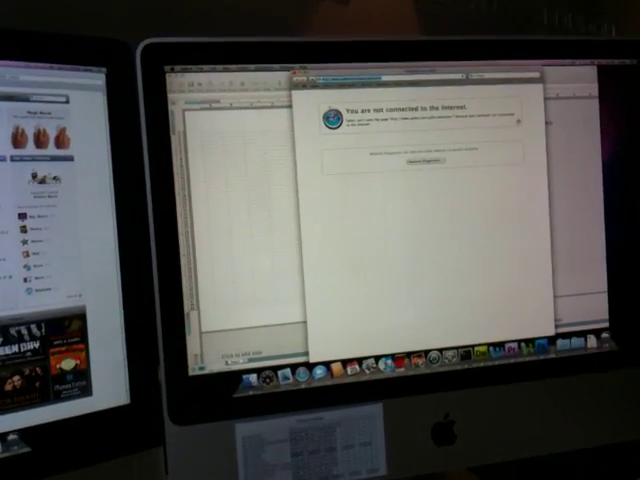
# Load the CNN home page and scroll down to its Editor's choice section
pyautogui.click(200, 78)
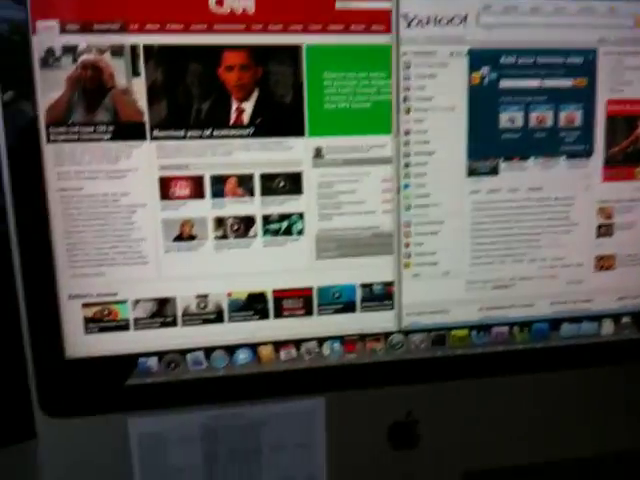
pyautogui.scroll(-3)
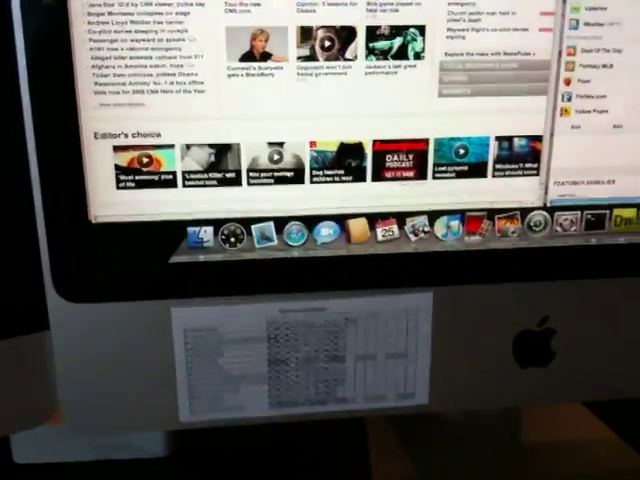